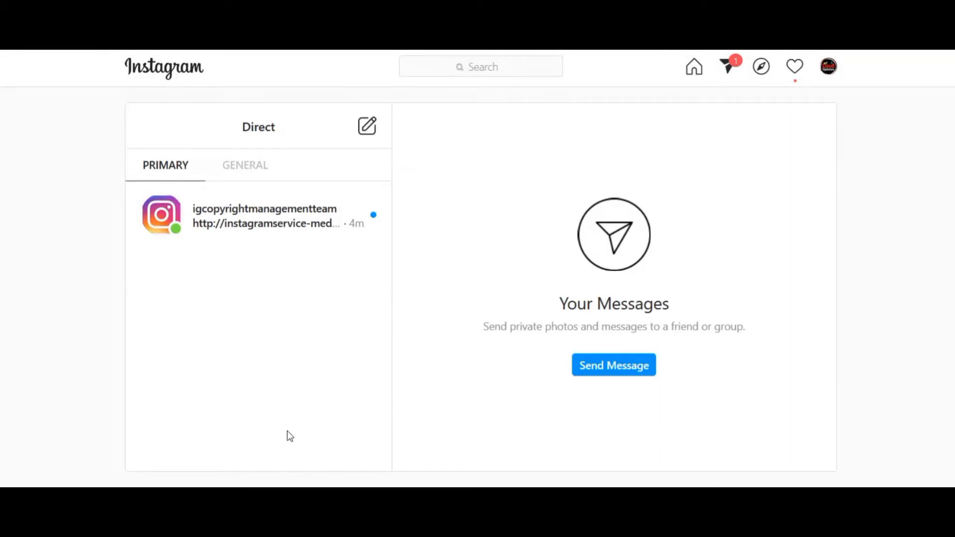
pyautogui.moveTo(281, 405)
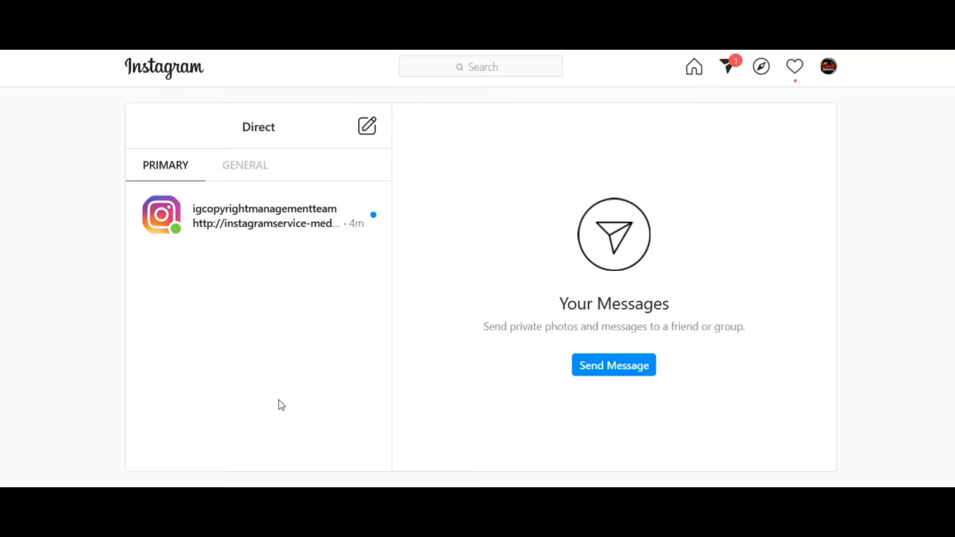
pyautogui.moveTo(56, 236)
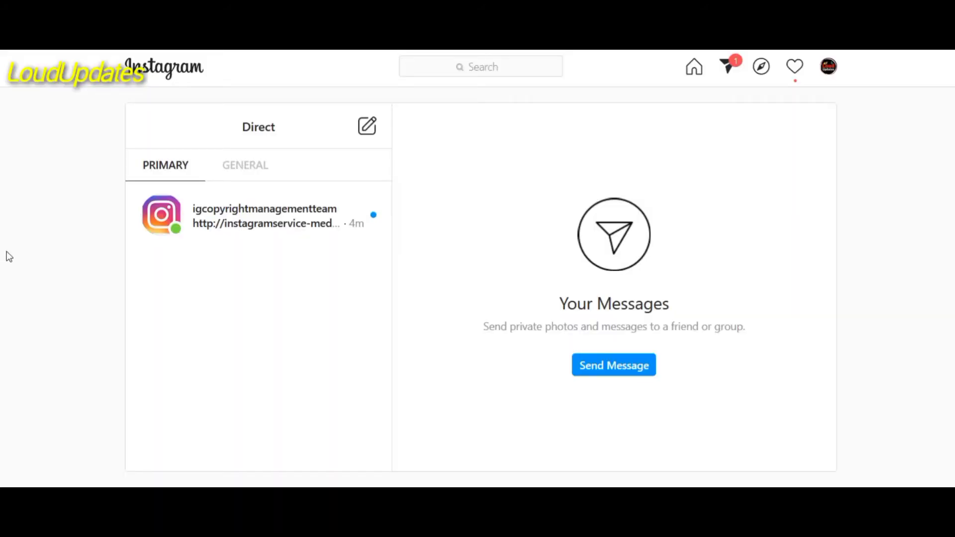
# - Open the igcopyrightmanagementteam chat and scroll down to reveal its appeal-form link
pyautogui.click(264, 215)
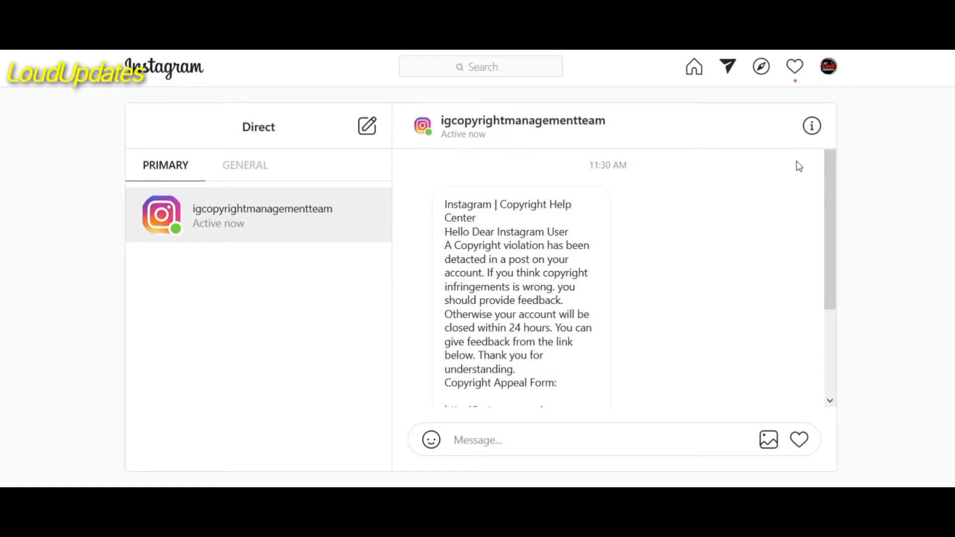
pyautogui.scroll(-3)
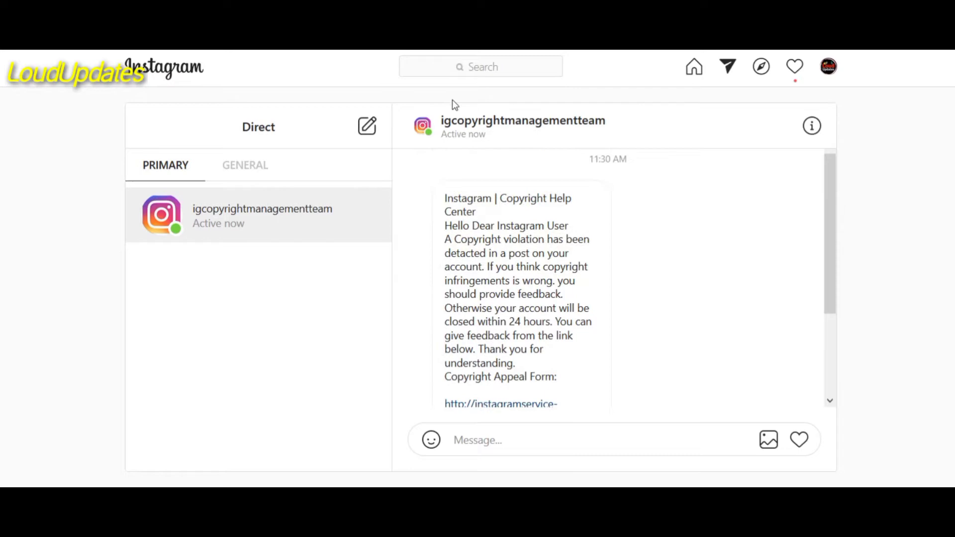
pyautogui.moveTo(550, 125)
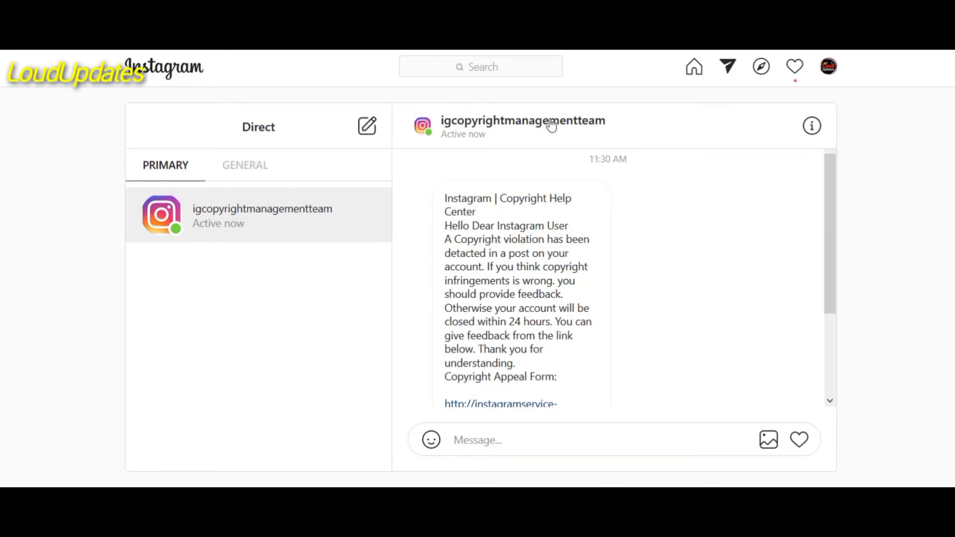
pyautogui.moveTo(613, 122)
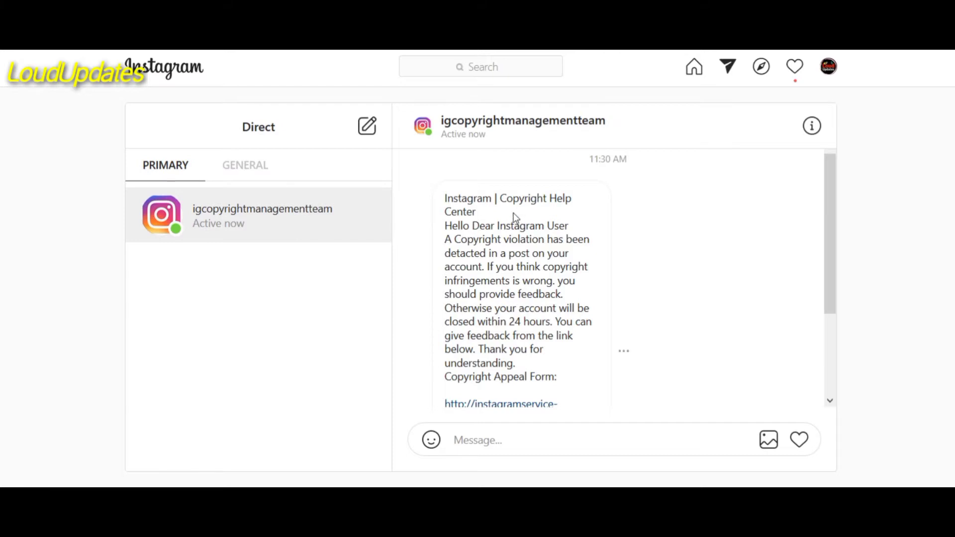
pyautogui.moveTo(470, 196)
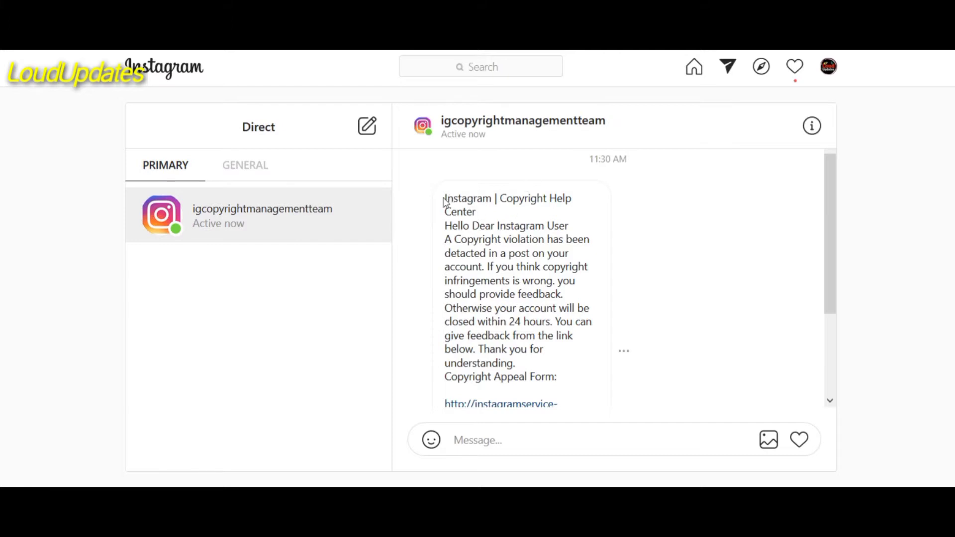
# - Double-click 'Copyright violation' in the message bubble to select it
pyautogui.doubleClick(467, 198)
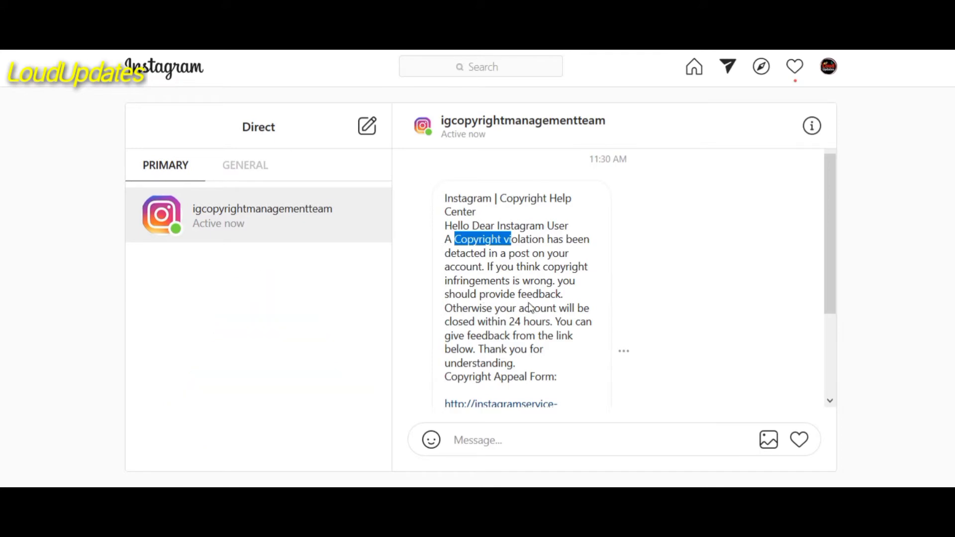
pyautogui.moveTo(496, 315)
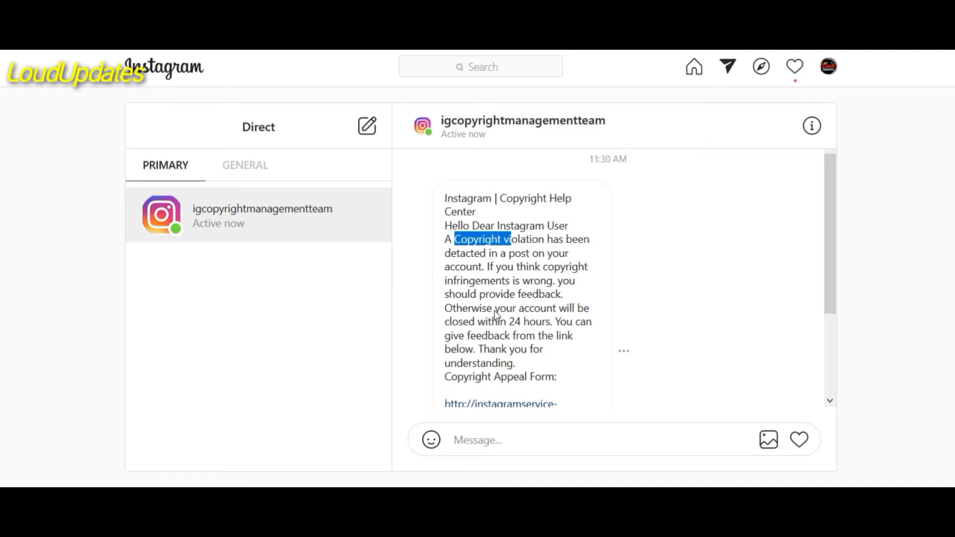
pyautogui.moveTo(490, 340)
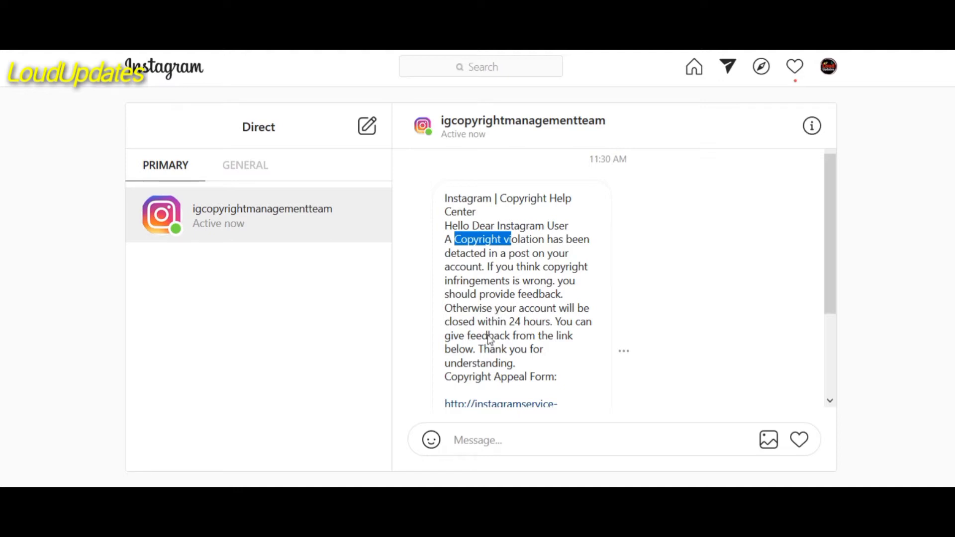
pyautogui.moveTo(515, 346)
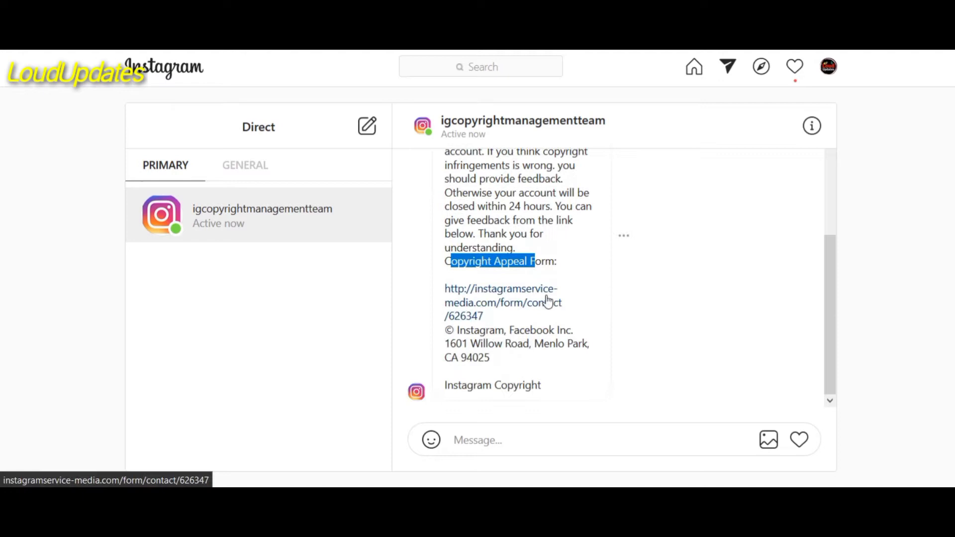
pyautogui.moveTo(501, 297)
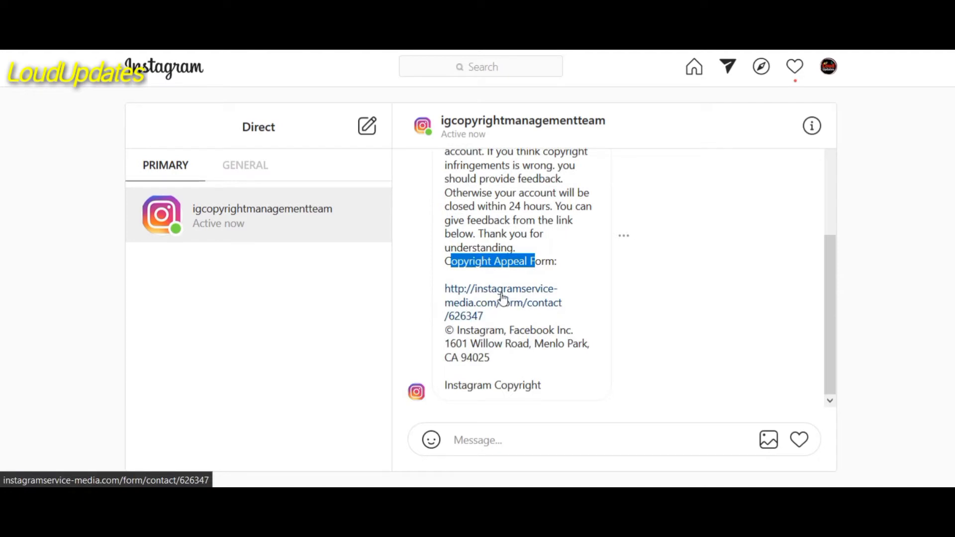
pyautogui.moveTo(500, 309)
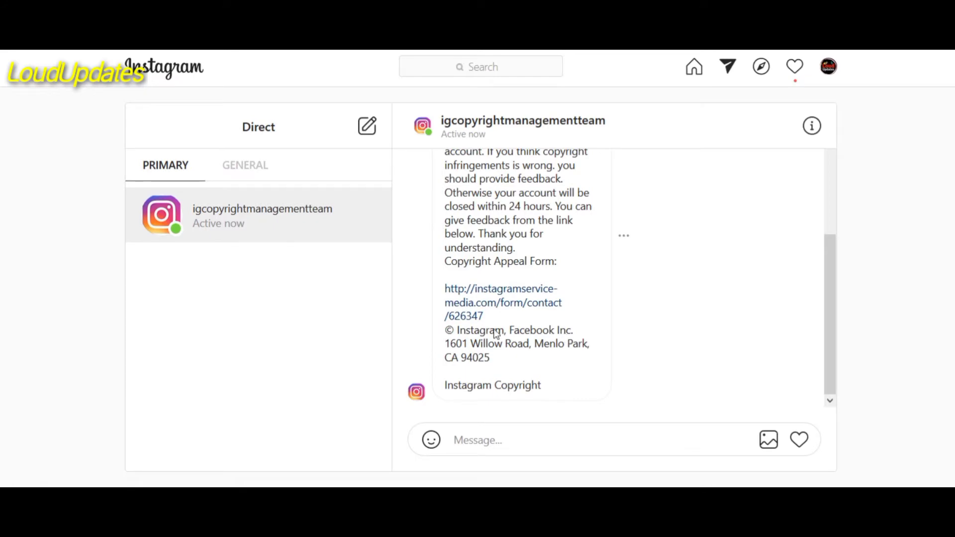
pyautogui.moveTo(519, 209)
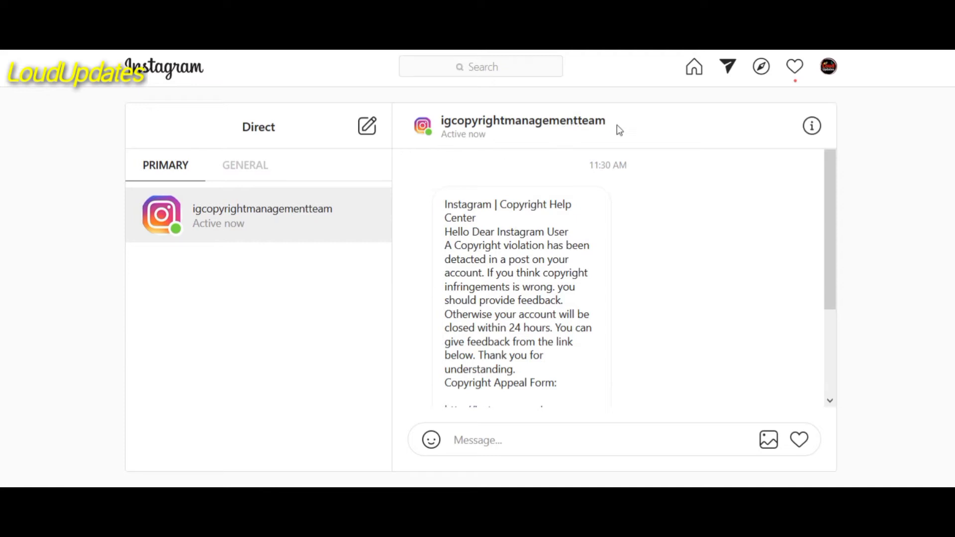
pyautogui.moveTo(488, 234)
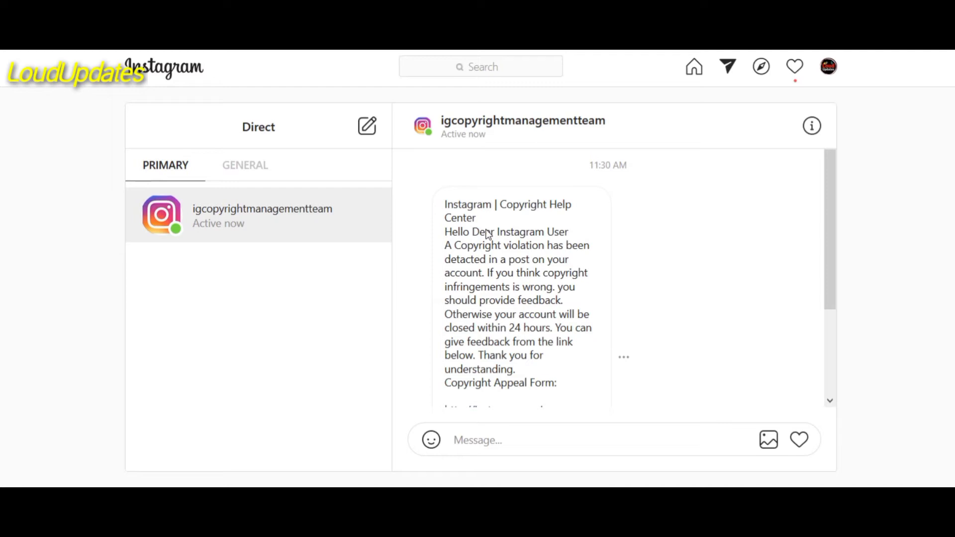
pyautogui.moveTo(481, 230)
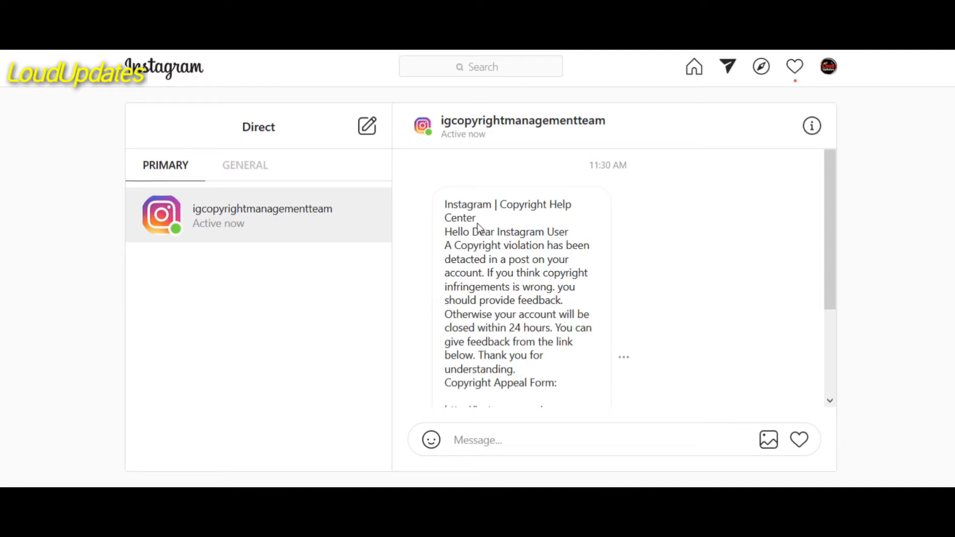
pyautogui.moveTo(515, 294)
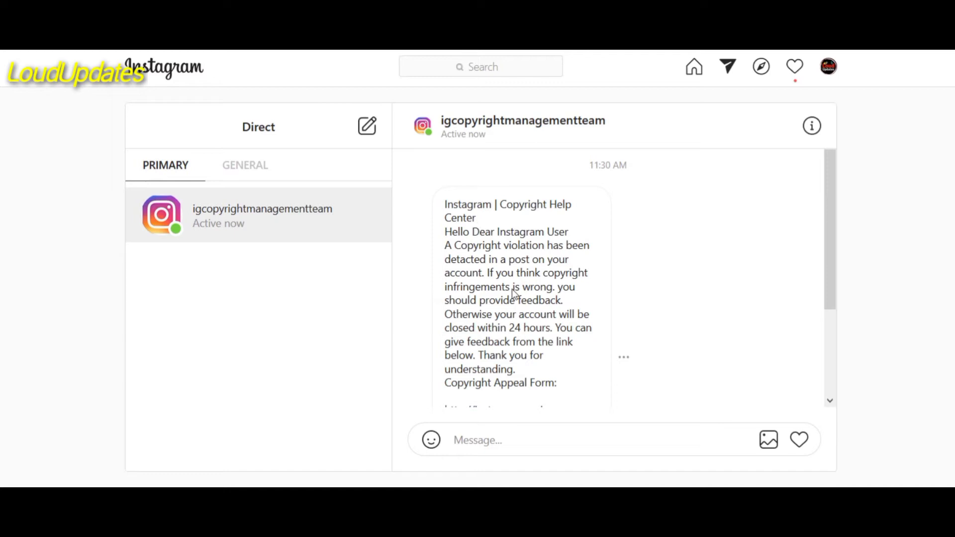
pyautogui.moveTo(818, 193)
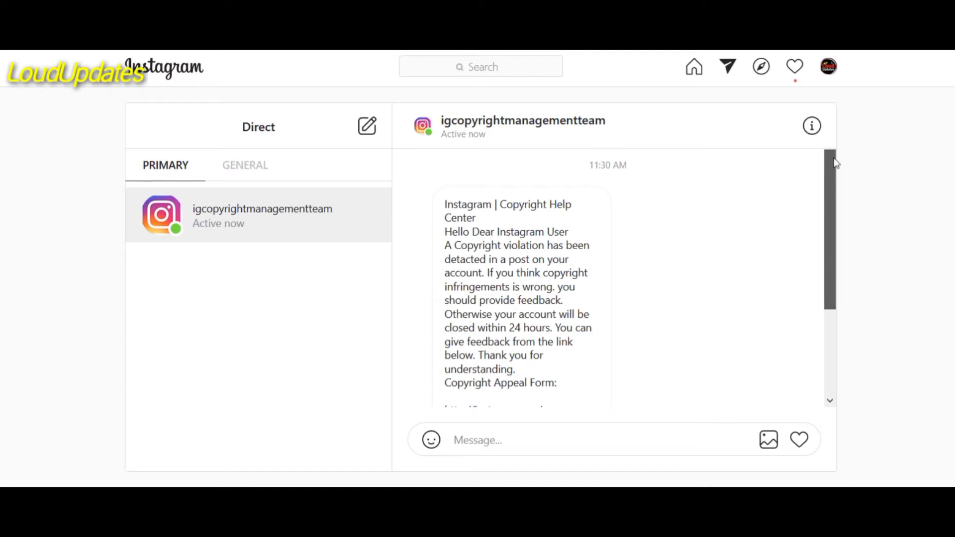
# - Scroll to the instagramservice-media.com appeal link and drag across it
pyautogui.scroll(-3)
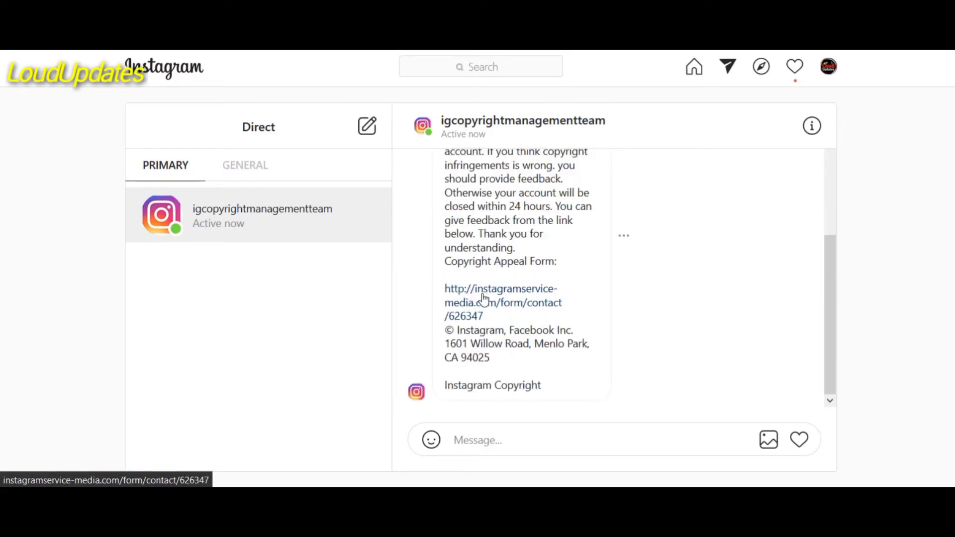
pyautogui.moveTo(471, 248); pyautogui.dragTo(524, 261)
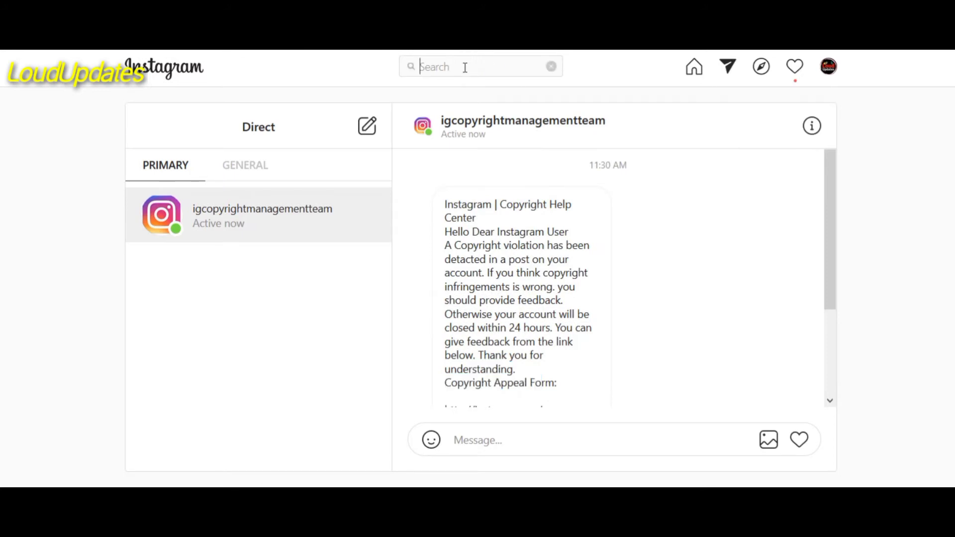
# - Search for 'instgram' to list the verified instagram and instagramforbusiness accounts
pyautogui.write('instgram')
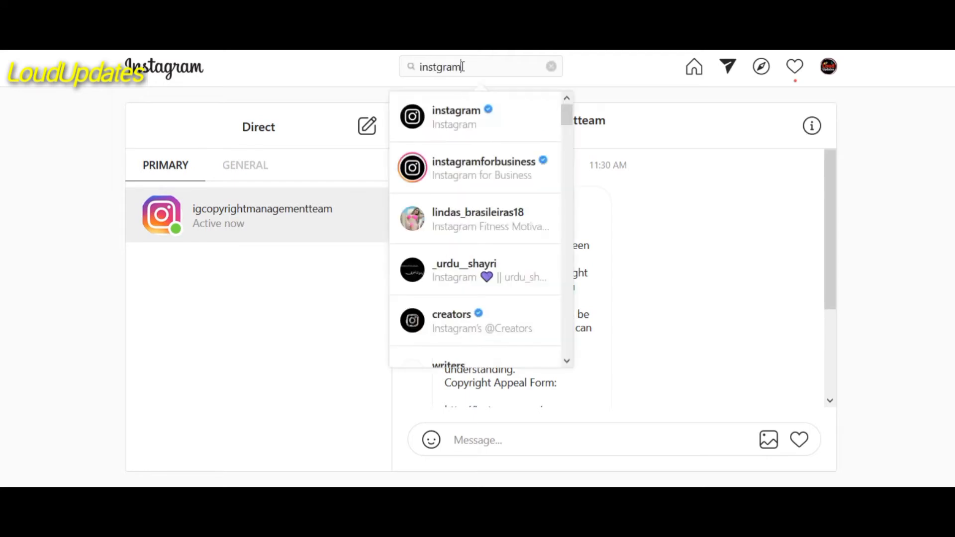
pyautogui.moveTo(420, 116)
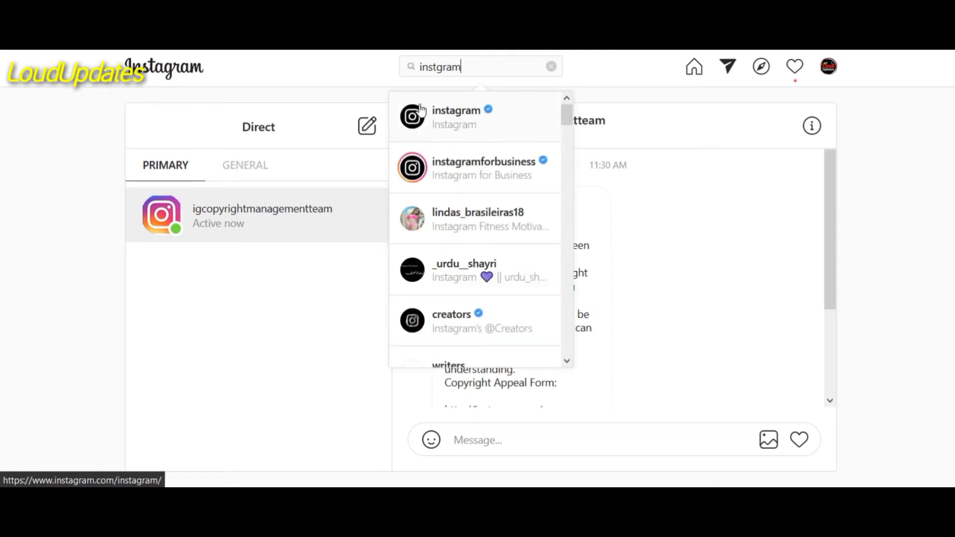
pyautogui.moveTo(496, 132)
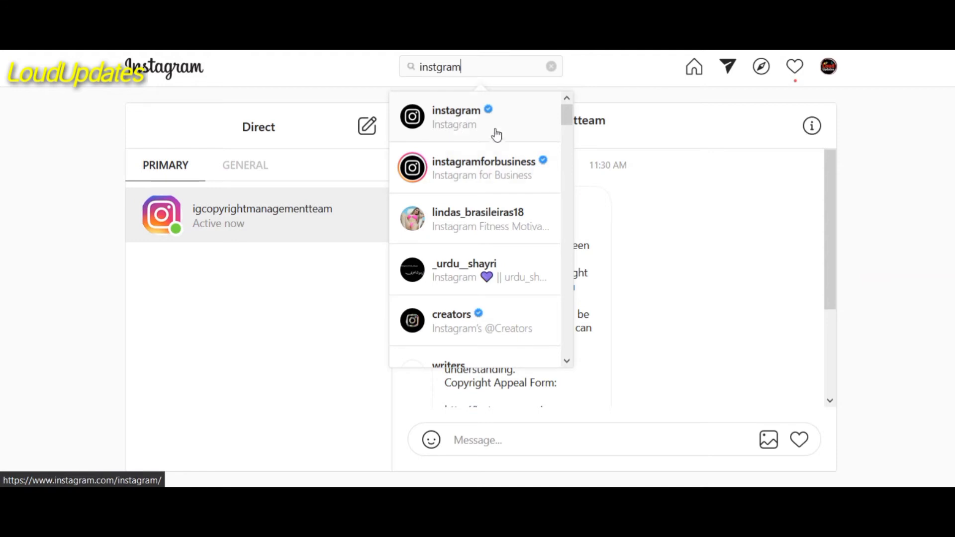
pyautogui.moveTo(488, 111)
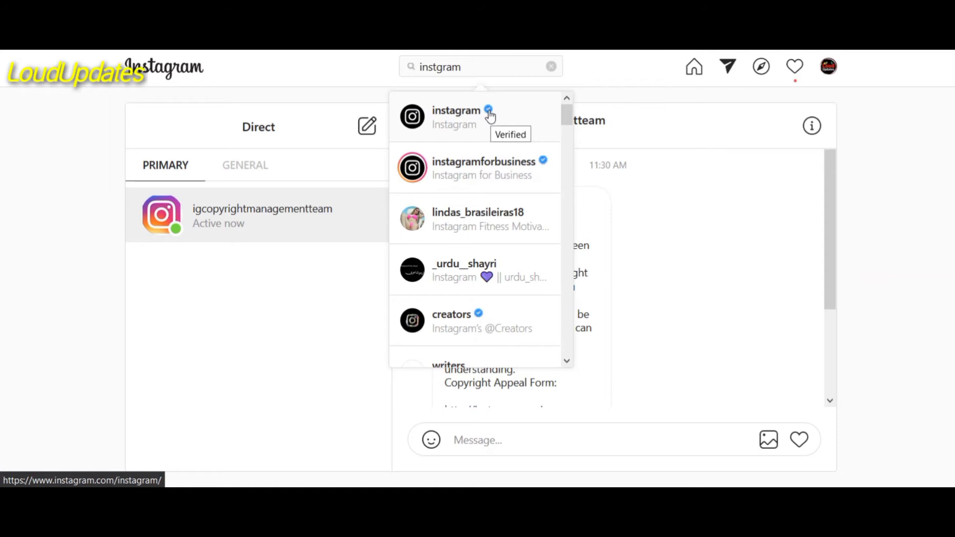
pyautogui.moveTo(543, 164)
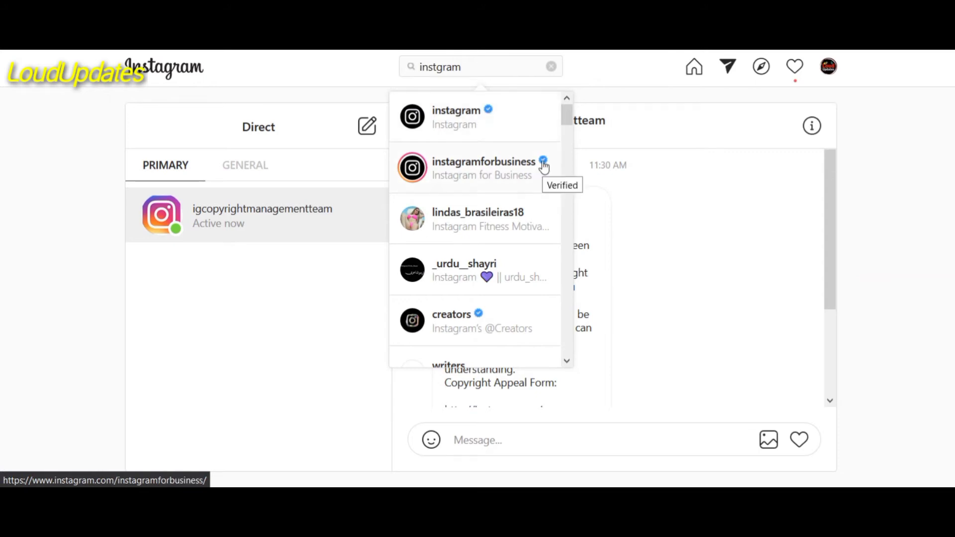
pyautogui.moveTo(613, 179)
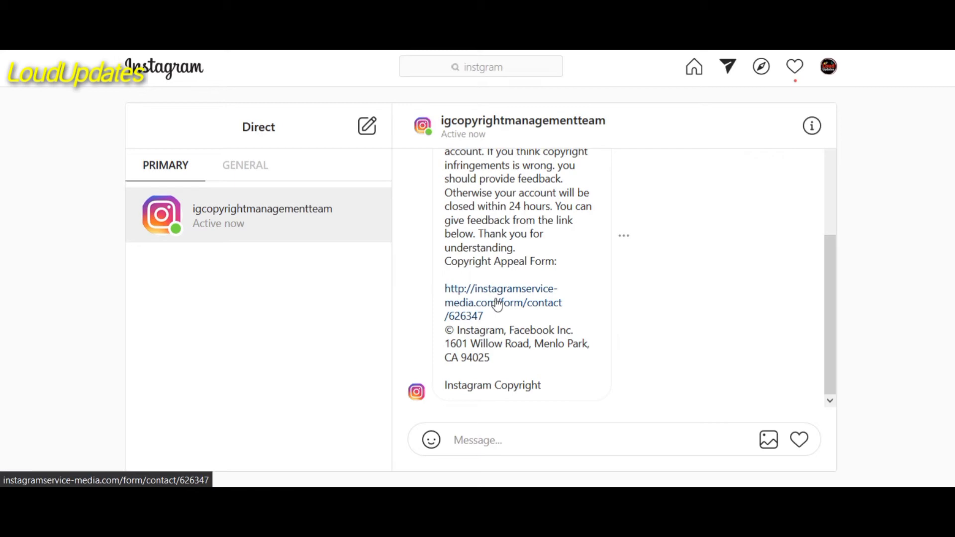
pyautogui.moveTo(484, 206); pyautogui.dragTo(518, 248)
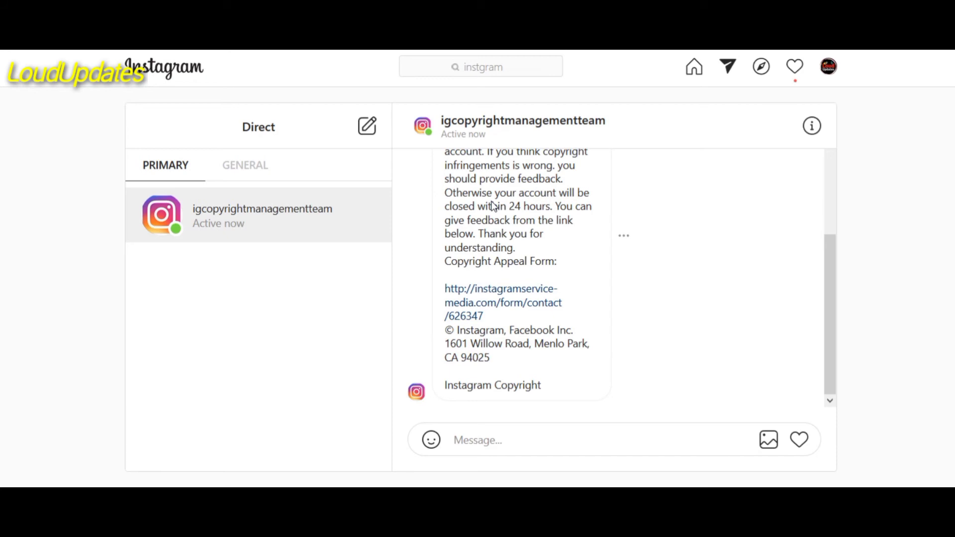
pyautogui.moveTo(478, 192); pyautogui.dragTo(512, 238)
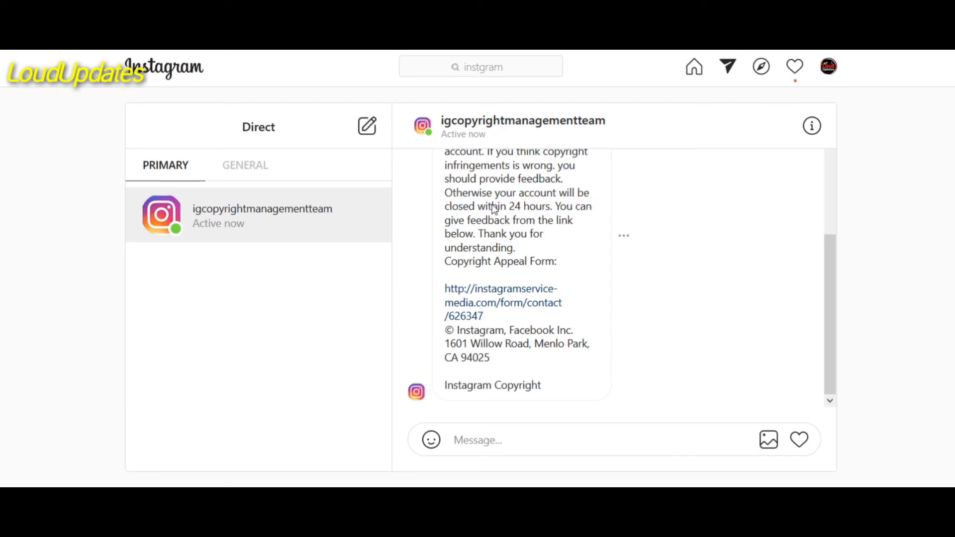
pyautogui.moveTo(482, 192); pyautogui.dragTo(499, 206)
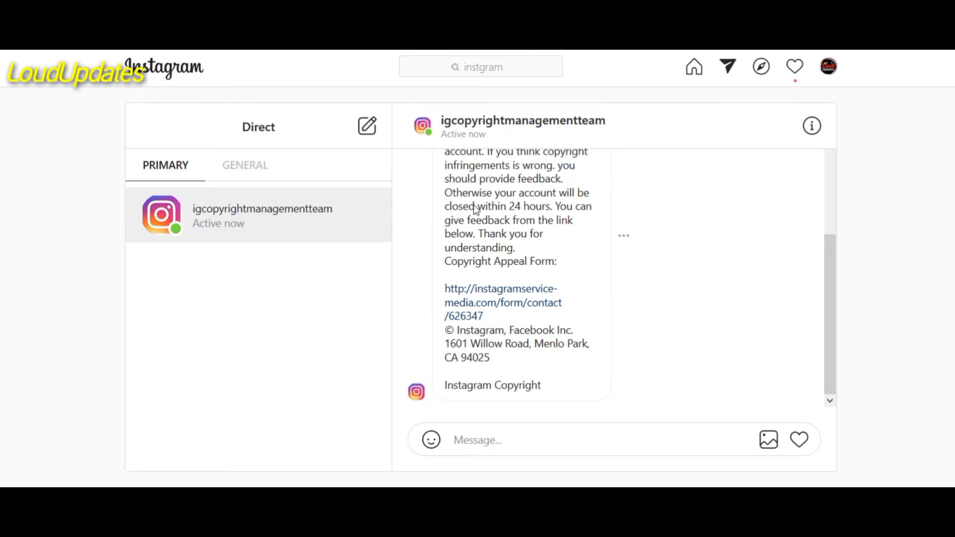
pyautogui.moveTo(477, 206); pyautogui.dragTo(488, 220)
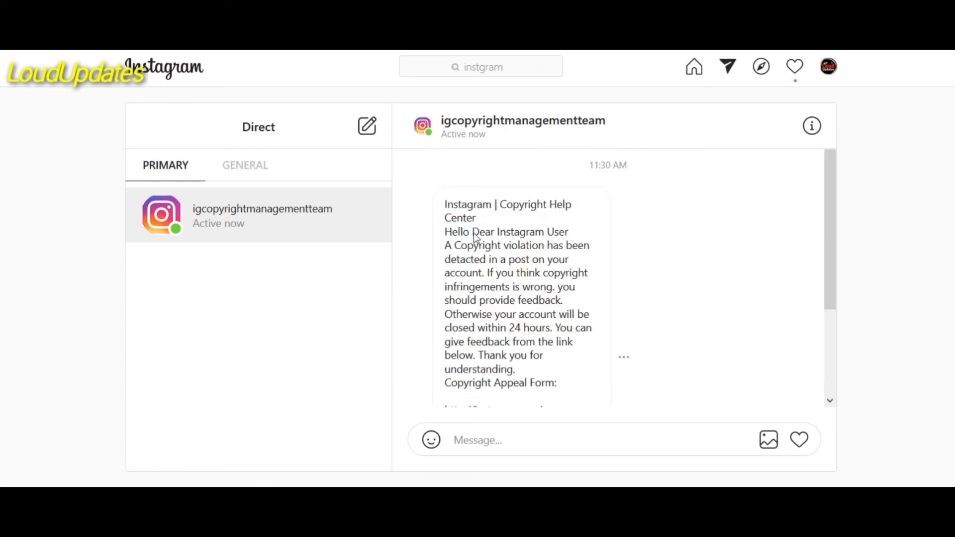
pyautogui.scroll(-3)
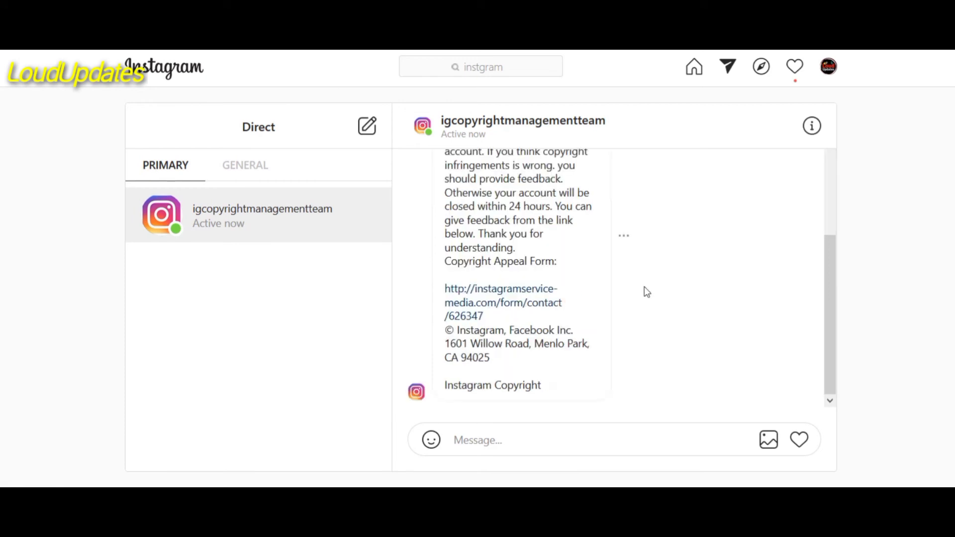
pyautogui.moveTo(510, 315)
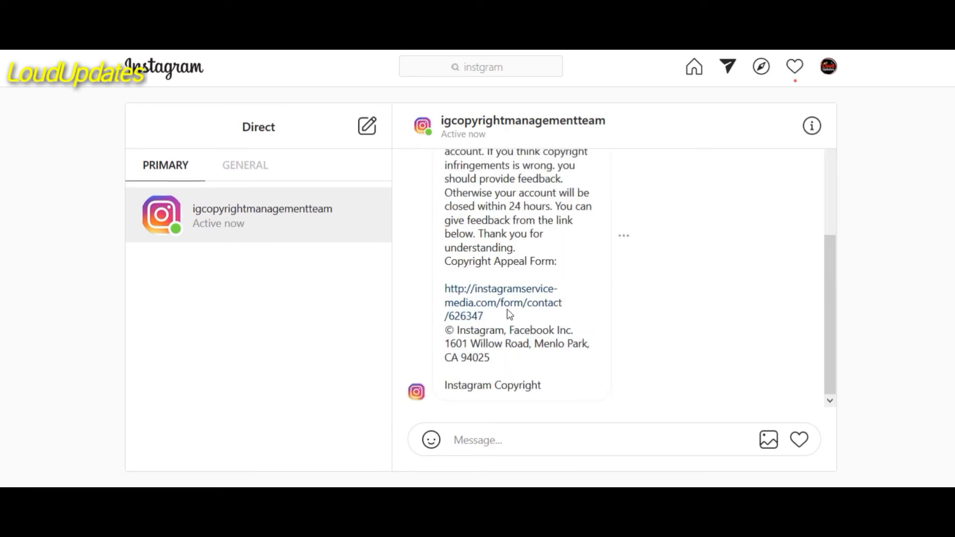
pyautogui.moveTo(515, 313)
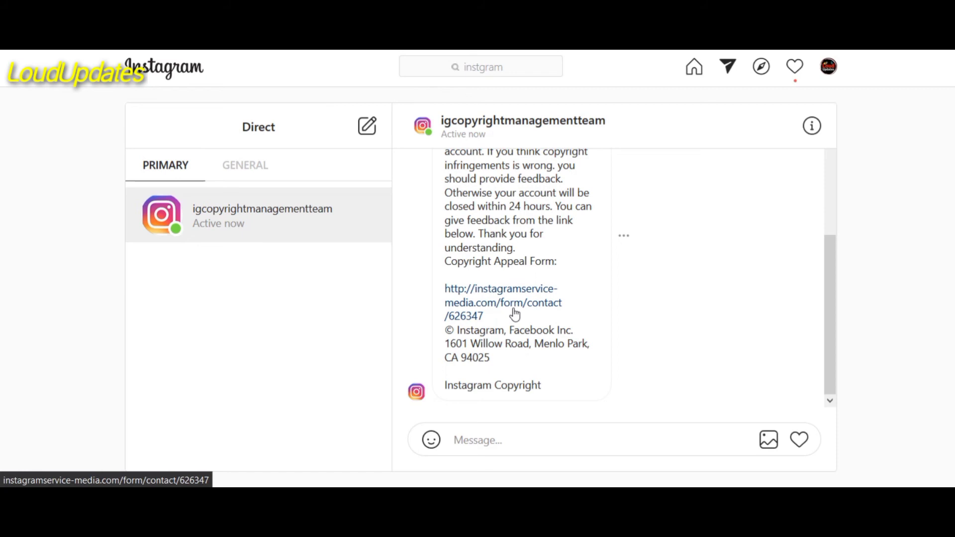
pyautogui.moveTo(879, 239)
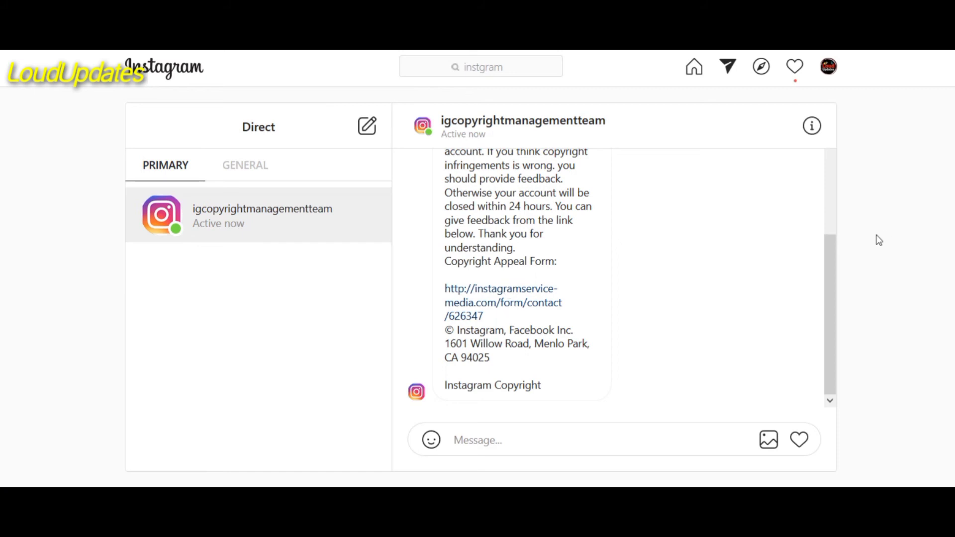
pyautogui.moveTo(512, 291)
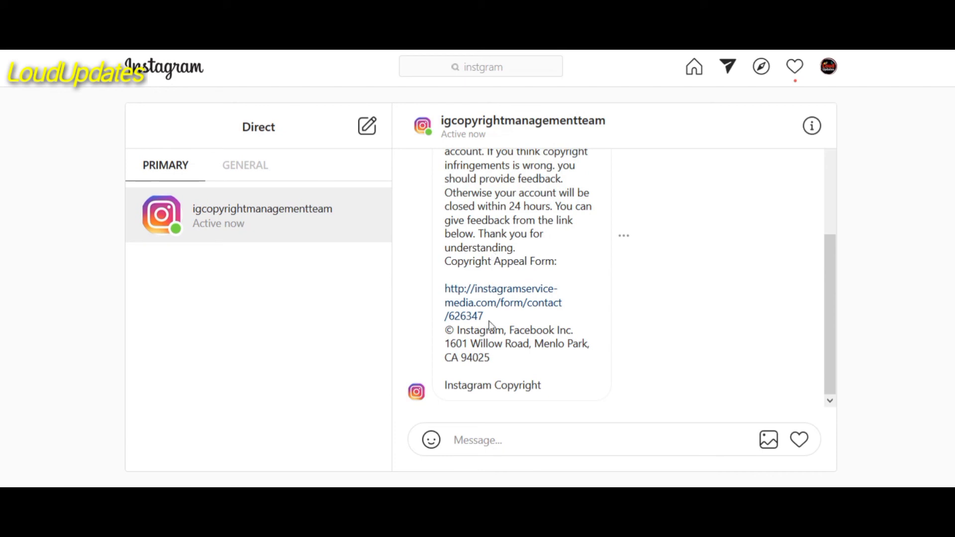
pyautogui.moveTo(470, 220); pyautogui.dragTo(531, 261)
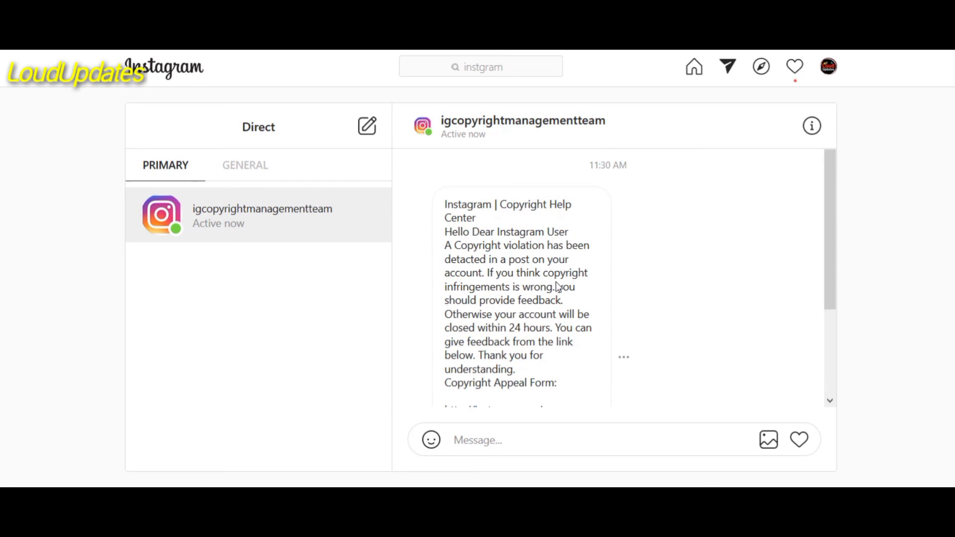
pyautogui.moveTo(460, 204); pyautogui.dragTo(512, 274)
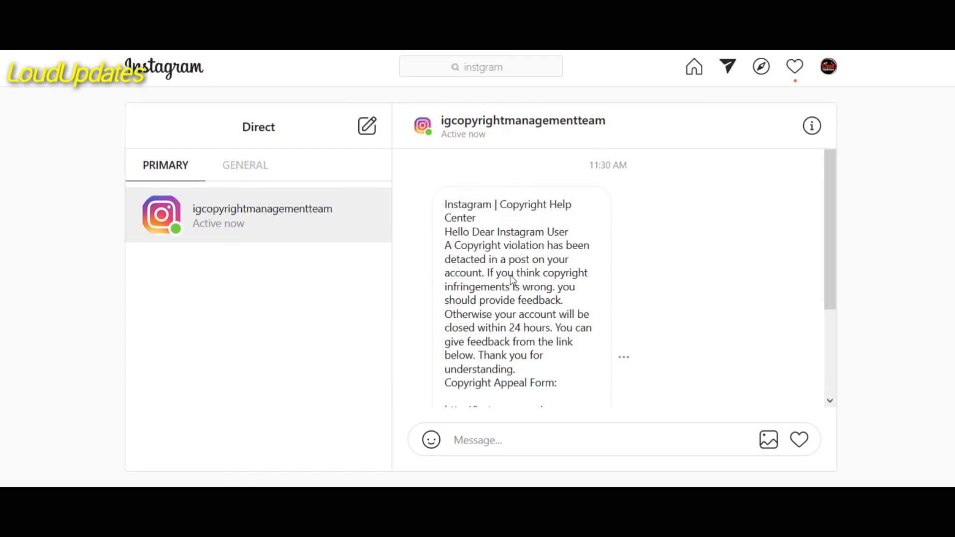
pyautogui.moveTo(488, 230)
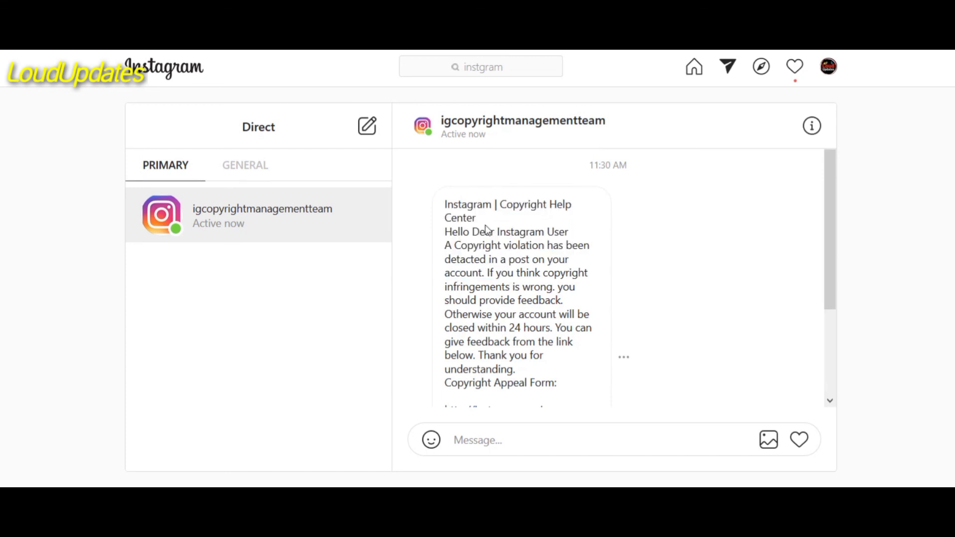
pyautogui.moveTo(465, 198)
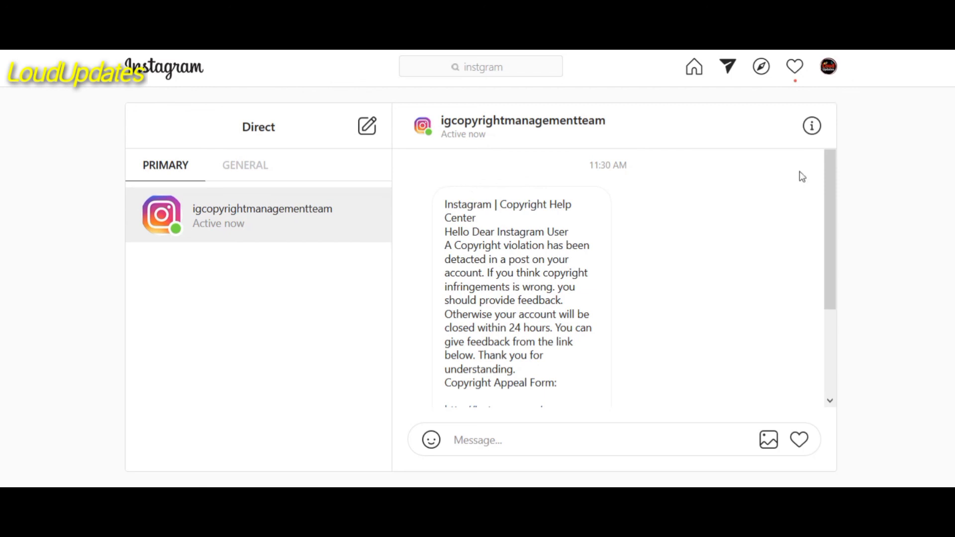
pyautogui.moveTo(519, 426)
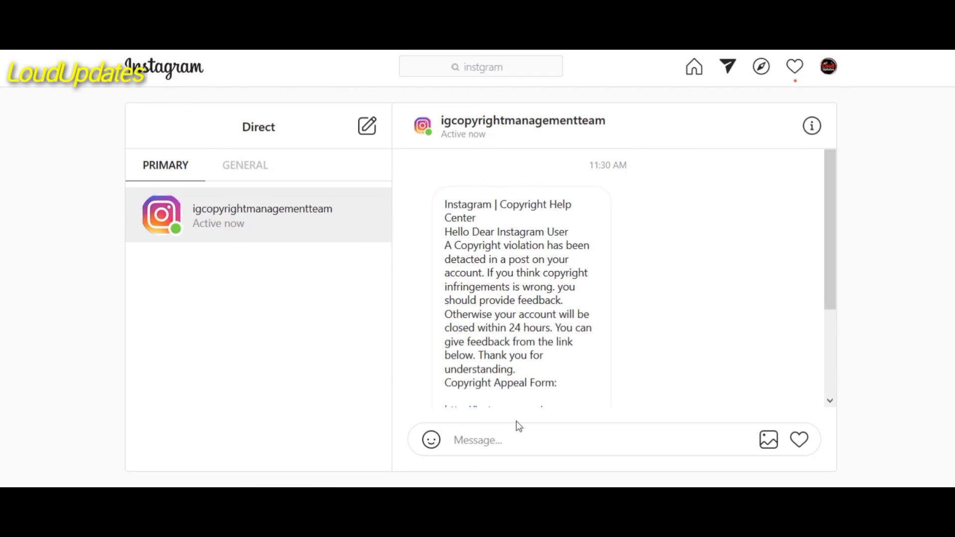